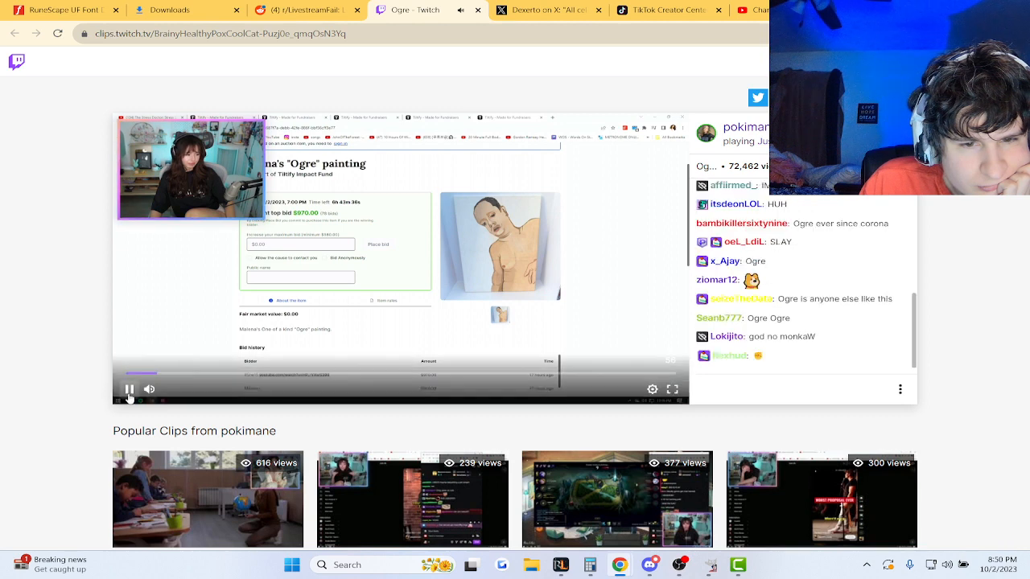
Start the Pokimane reaction clip showing the Ogre painting auction
{"action": "left_click", "coordinate": [129, 390]}
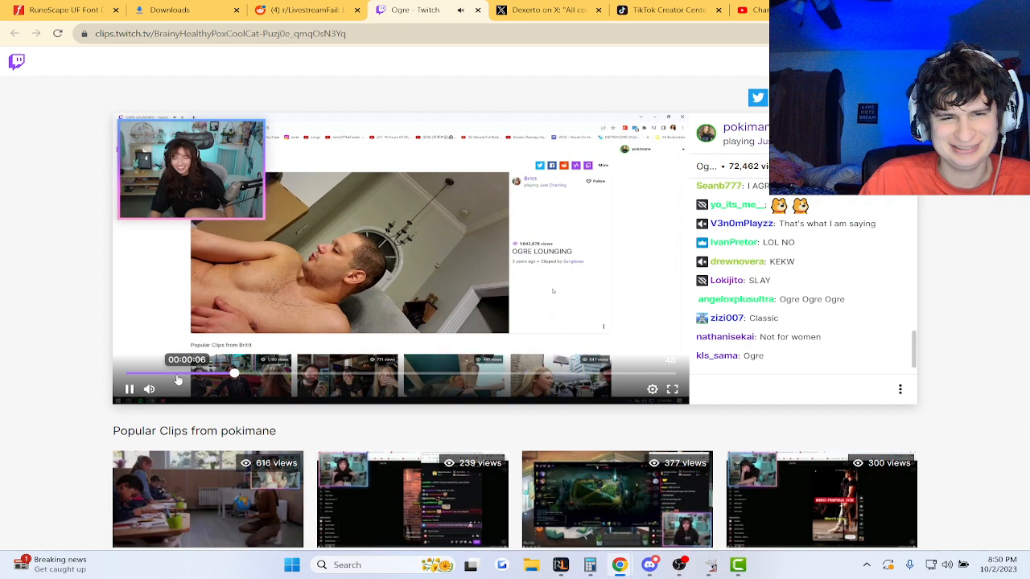
Pause the clip on the Ogre lounging photo after letting it play
{"action": "left_click", "coordinate": [129, 388]}
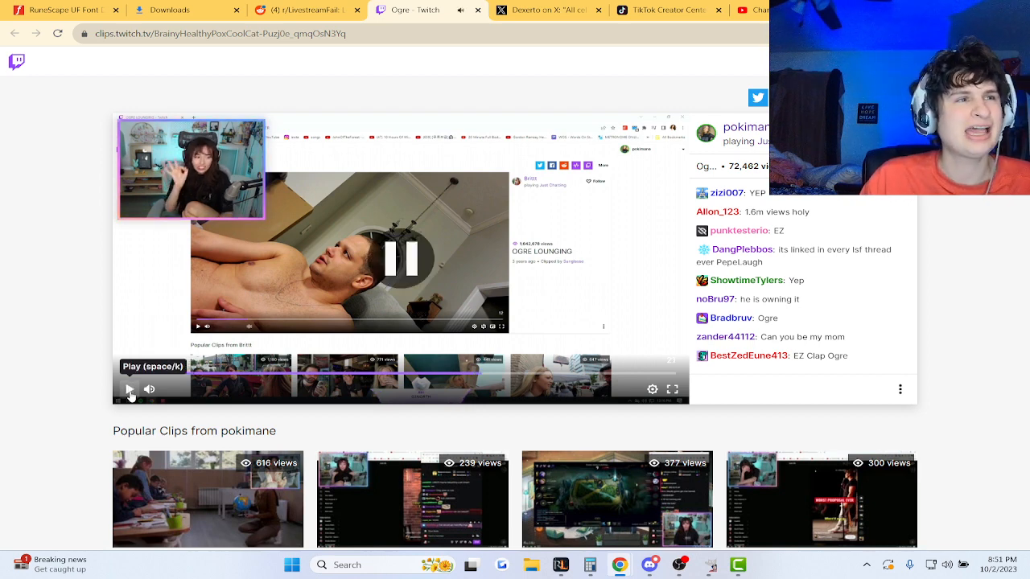
Switch to the r/LivestreamFail Reddit thread 'Poki watches the famous Ogre clip'
{"action": "left_click", "coordinate": [399, 258]}
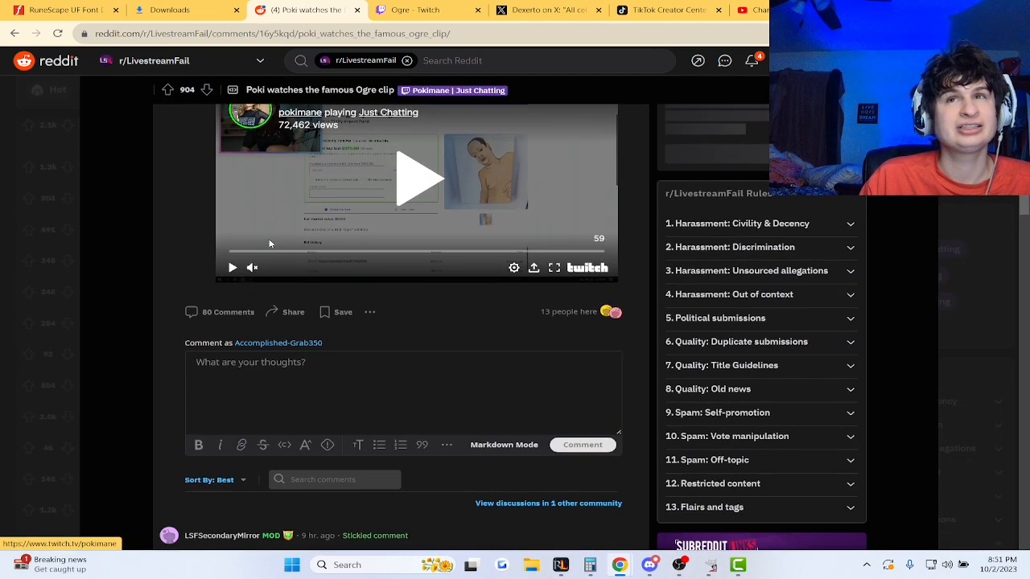
Scroll down to the comments joking about the clip's 1.6 million views and clicks
{"action": "scroll", "scroll_direction": "down", "scroll_amount": 3}
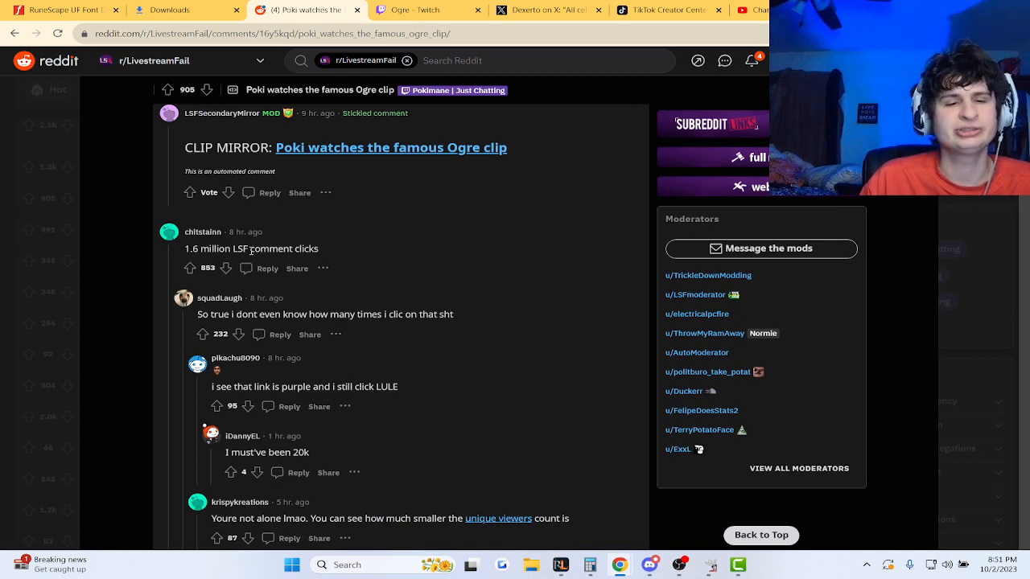
{"action": "scroll", "scroll_direction": "down", "scroll_amount": 3}
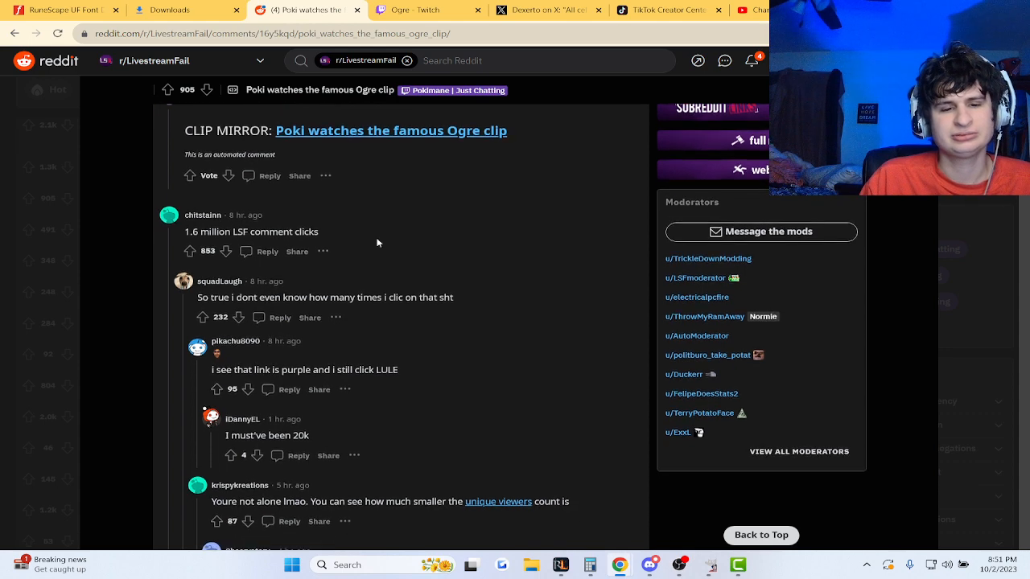
{"action": "scroll", "scroll_direction": "down", "scroll_amount": 3}
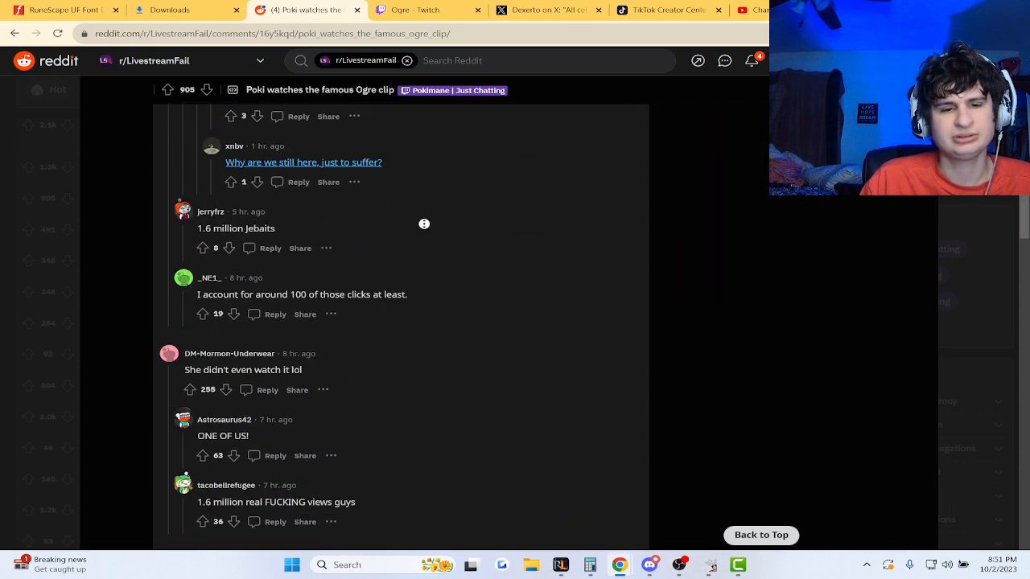
{"action": "scroll", "scroll_direction": "down", "scroll_amount": 3}
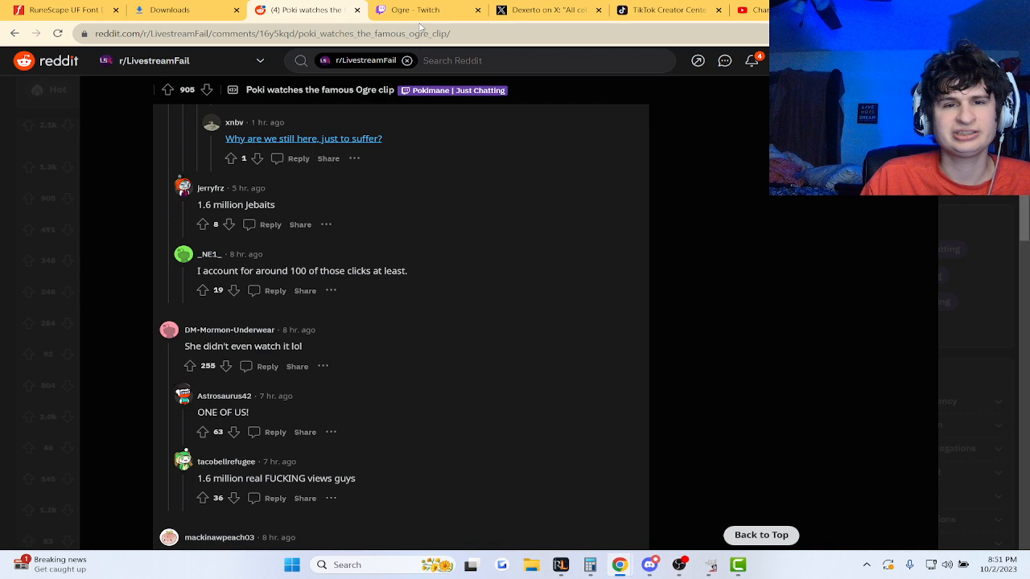